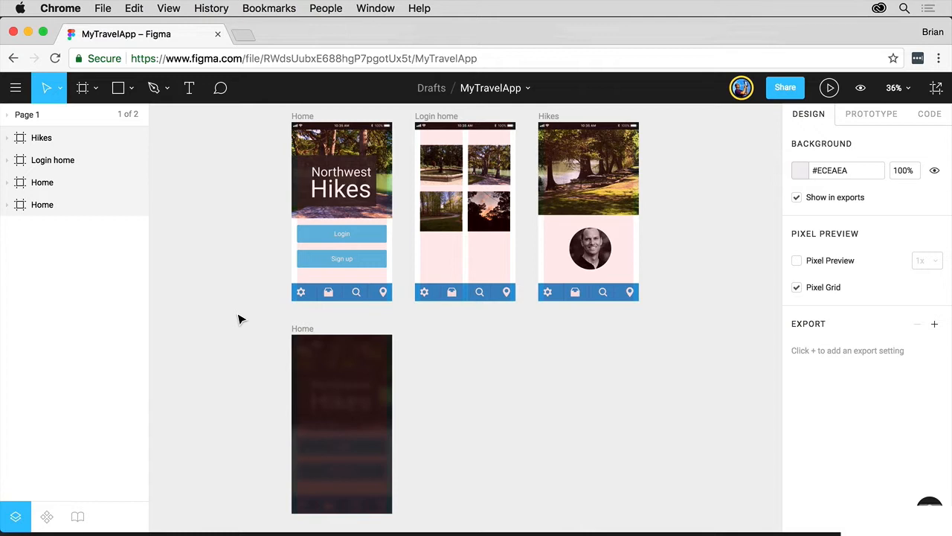
{"action": "mouse_move", "coordinate": [653, 218]}
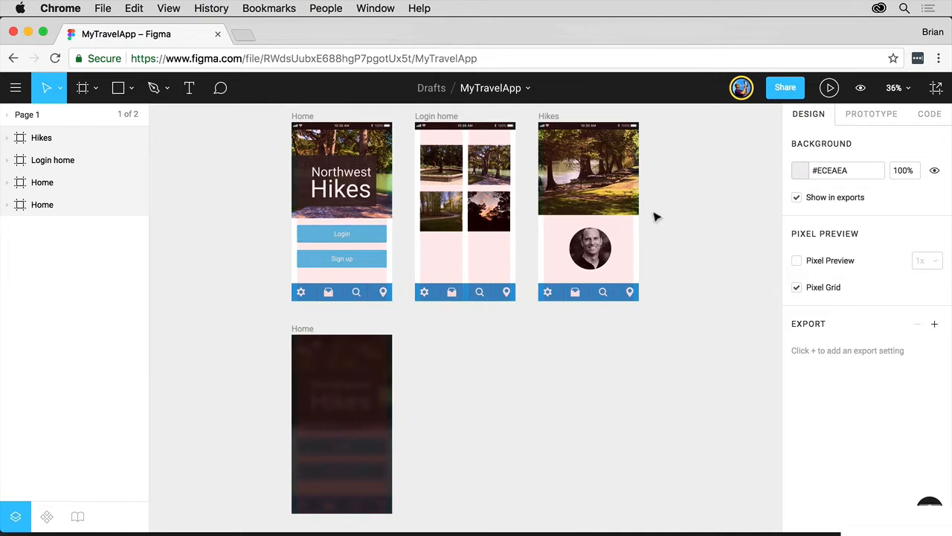
{"action": "mouse_move", "coordinate": [854, 398]}
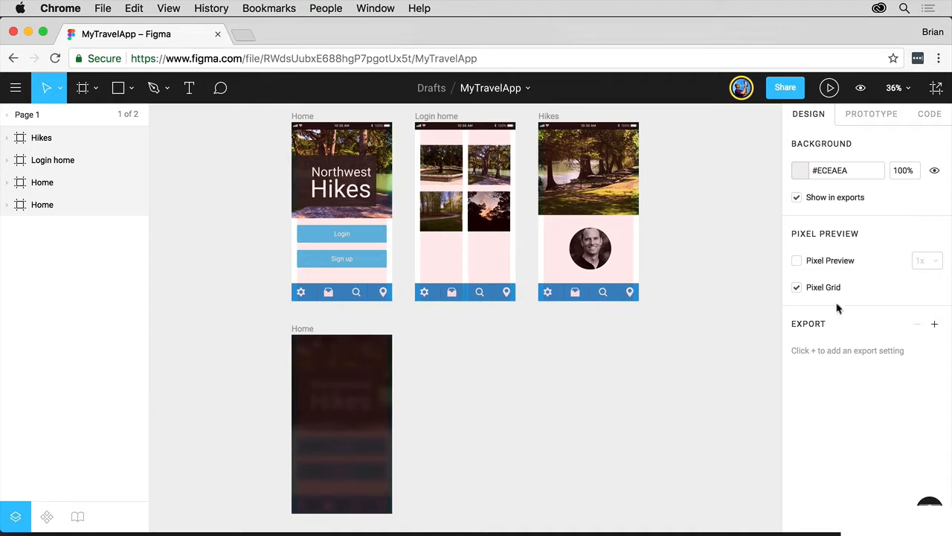
{"action": "mouse_move", "coordinate": [866, 371]}
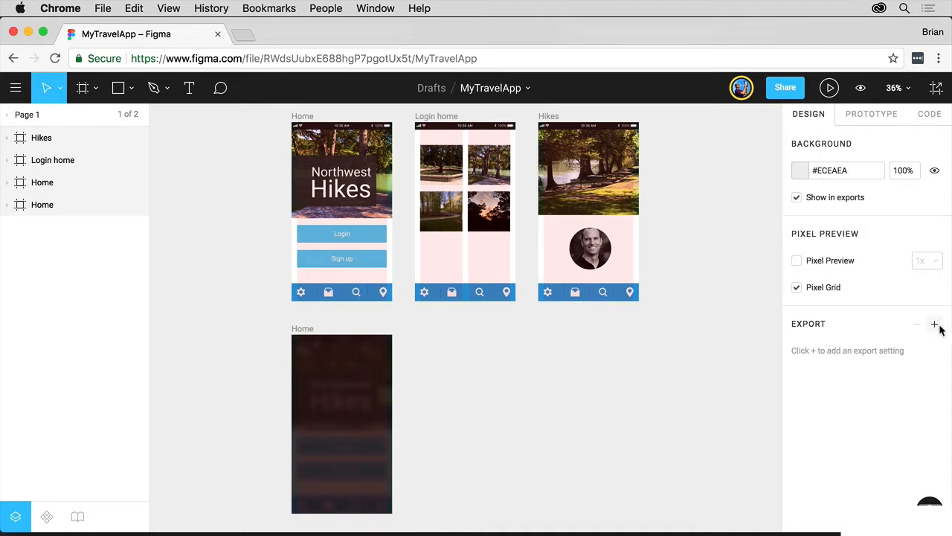
Step: Add a page-level export at 1x PNG and expand its preview of the frames
{"action": "left_click", "coordinate": [932, 324]}
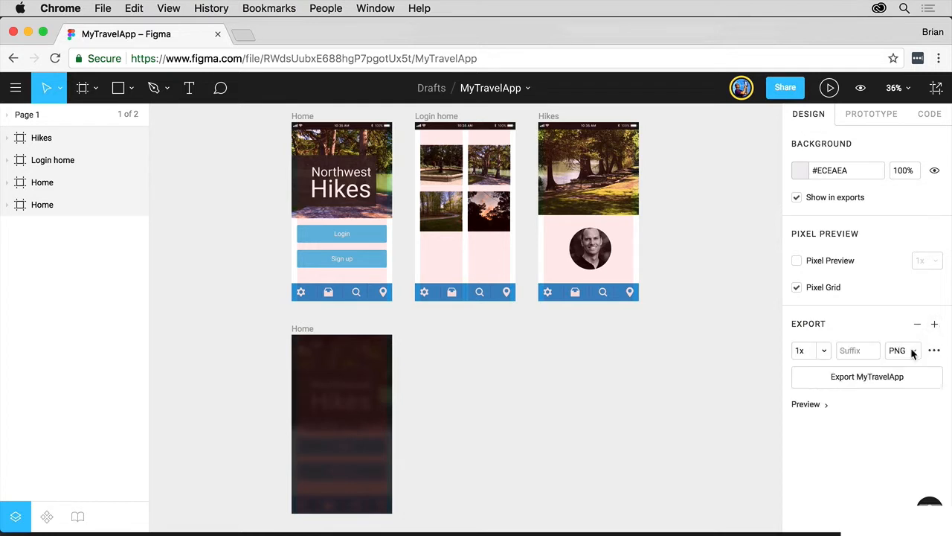
{"action": "left_click", "coordinate": [903, 351]}
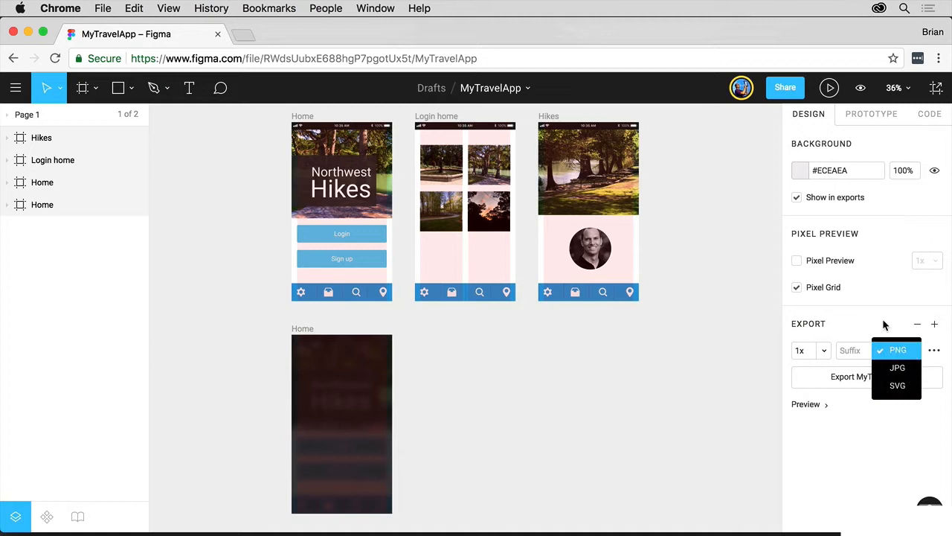
{"action": "left_click", "coordinate": [809, 351]}
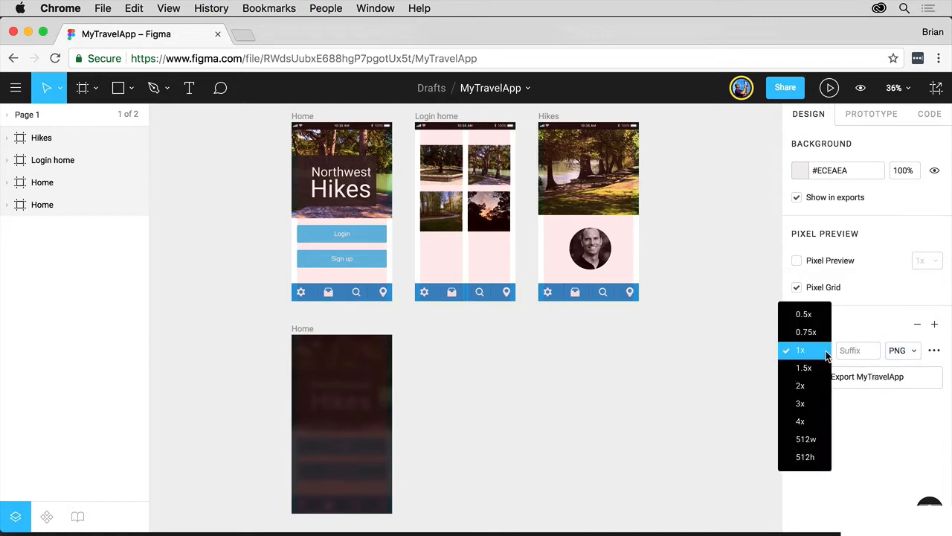
{"action": "left_click", "coordinate": [801, 352]}
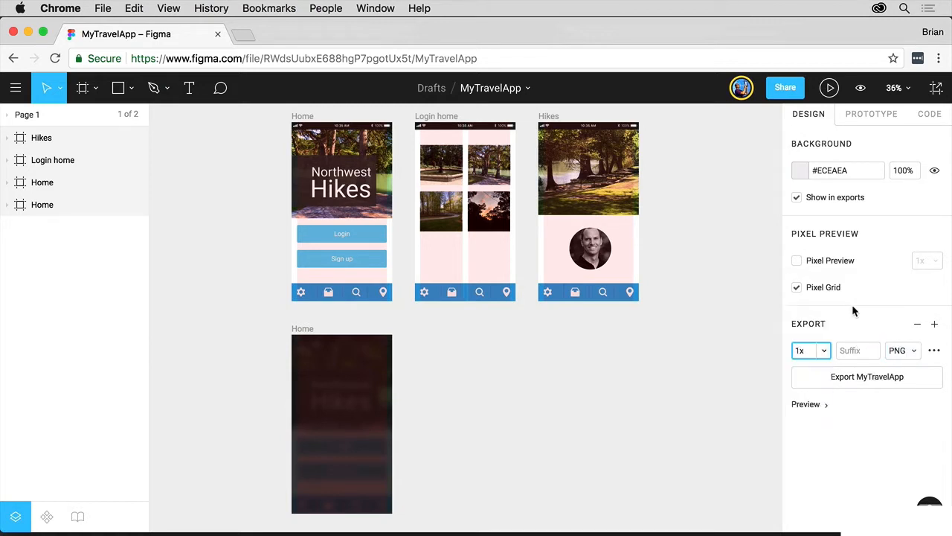
{"action": "left_click", "coordinate": [857, 352]}
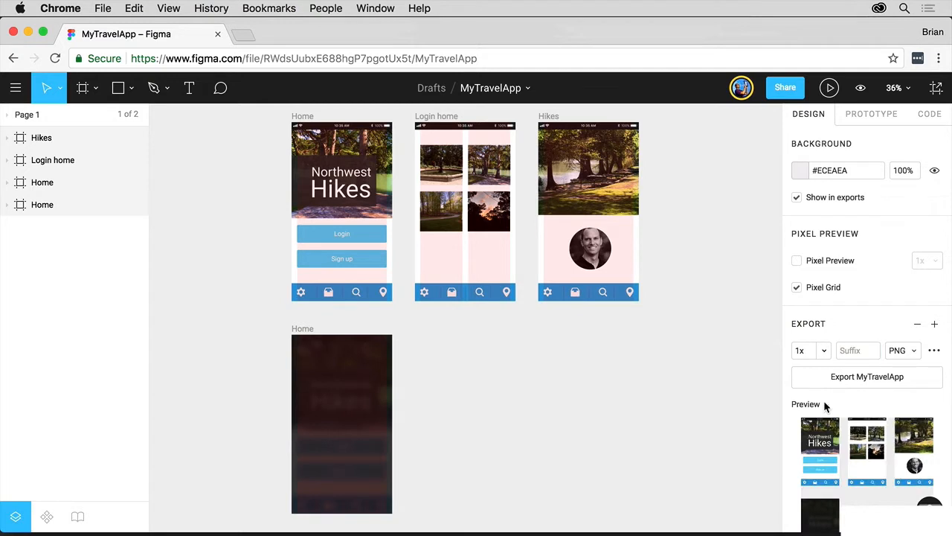
{"action": "mouse_move", "coordinate": [573, 341]}
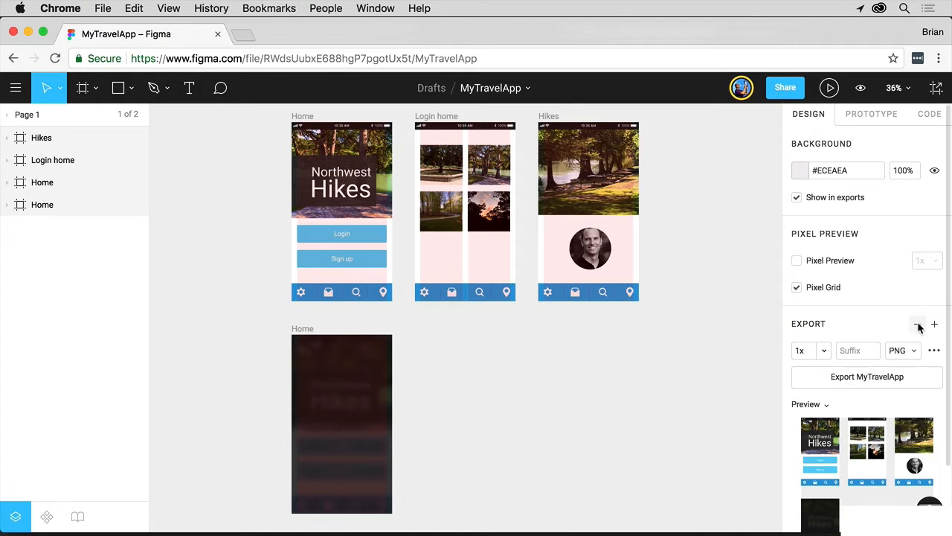
Step: Delete the page-level export setting, leaving the page with none
{"action": "left_click", "coordinate": [917, 324]}
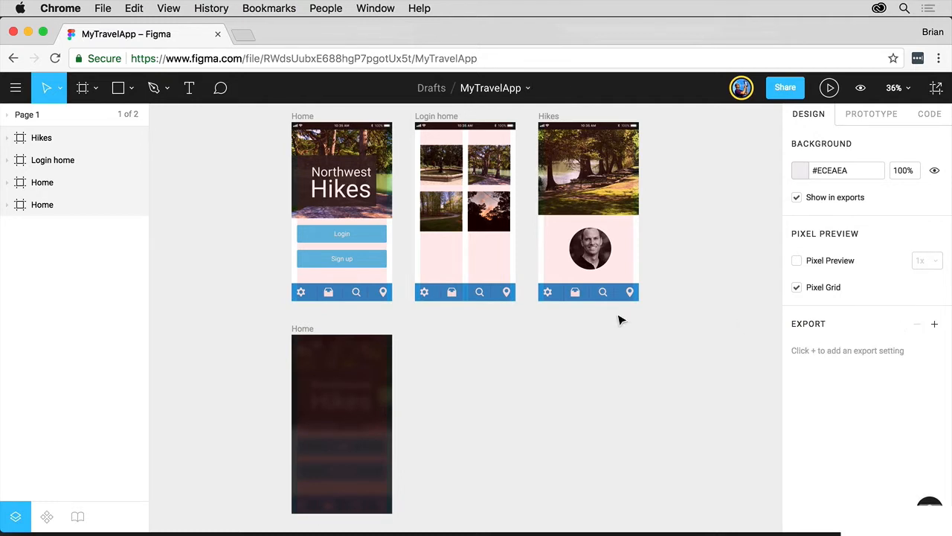
{"action": "mouse_move", "coordinate": [249, 346]}
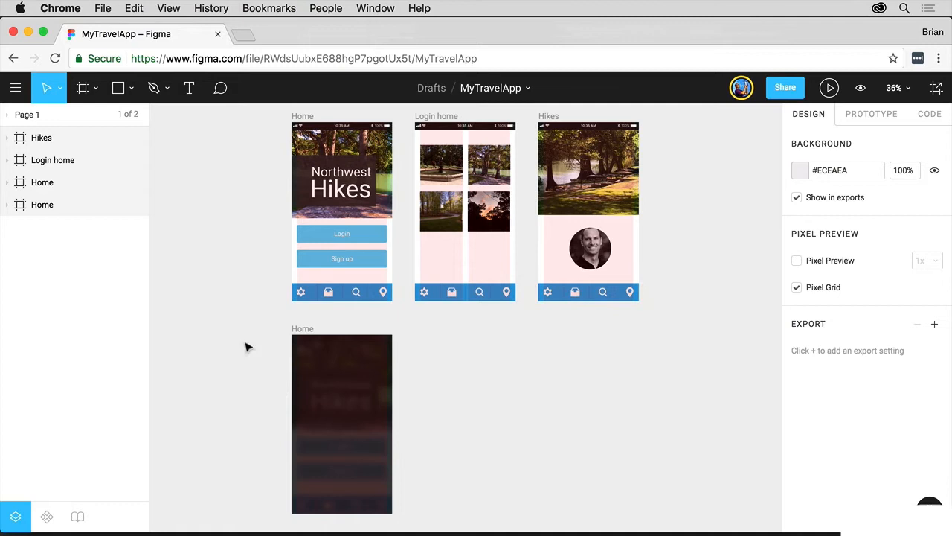
{"action": "mouse_move", "coordinate": [238, 325]}
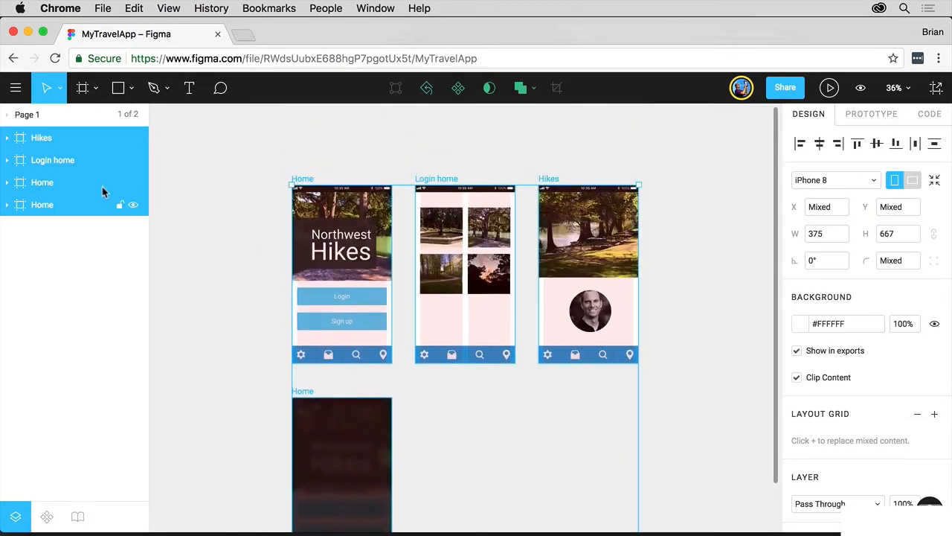
{"action": "mouse_move", "coordinate": [59, 226]}
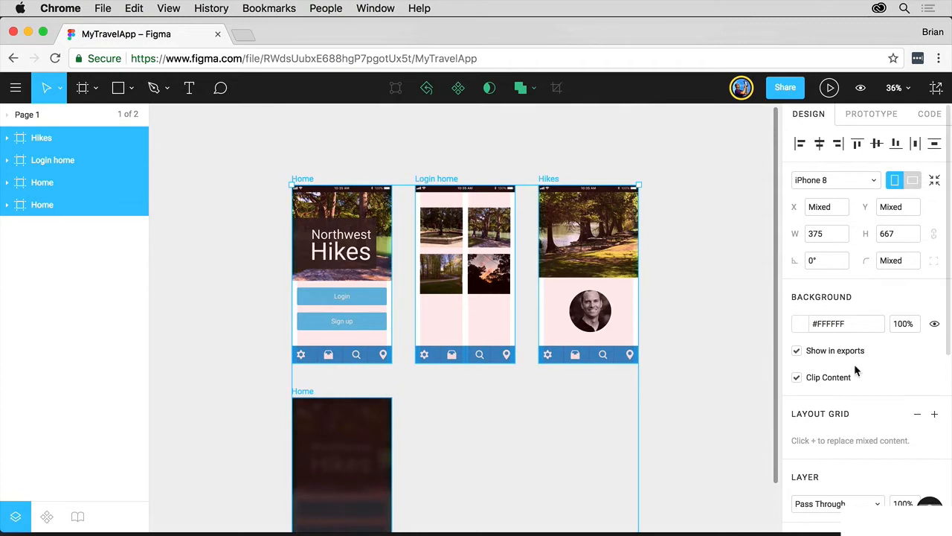
Step: Add one shared 1x PNG export setting to the four selected phone frames
{"action": "scroll", "scroll_direction": "down", "scroll_amount": 3}
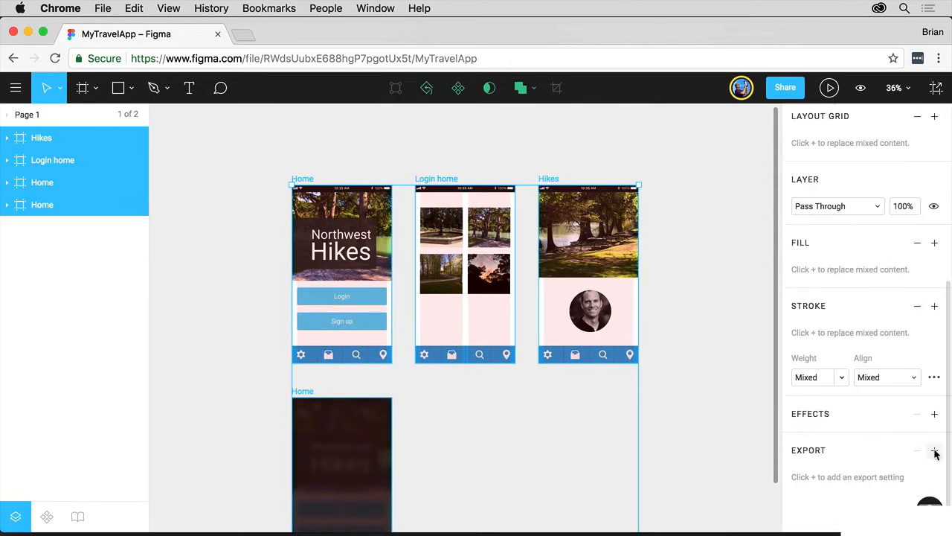
{"action": "left_click", "coordinate": [935, 449]}
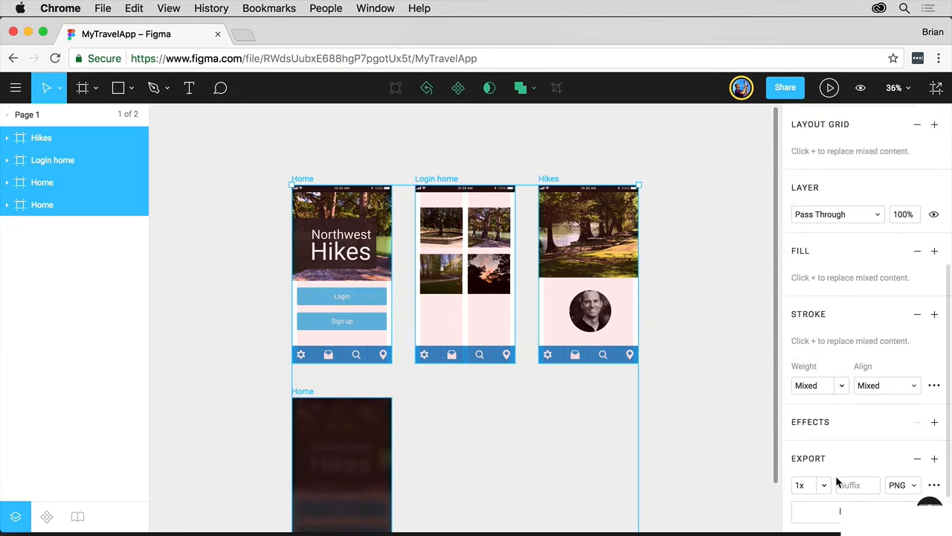
{"action": "scroll", "scroll_direction": "down", "scroll_amount": 3}
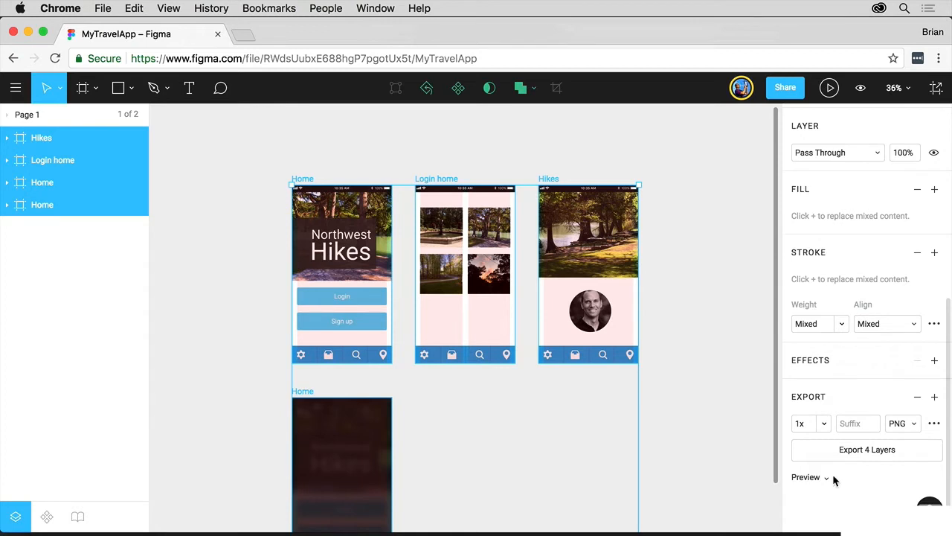
{"action": "mouse_move", "coordinate": [880, 449]}
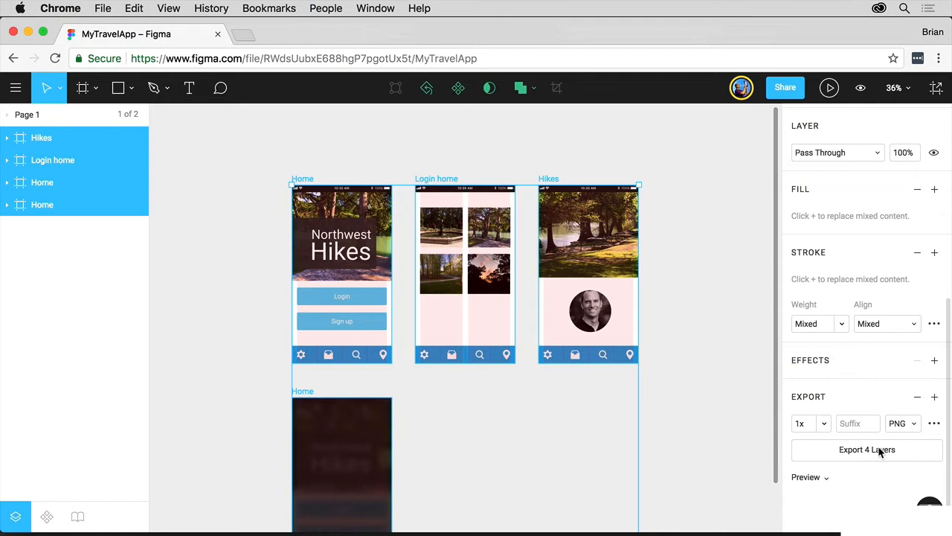
{"action": "mouse_move", "coordinate": [934, 86]}
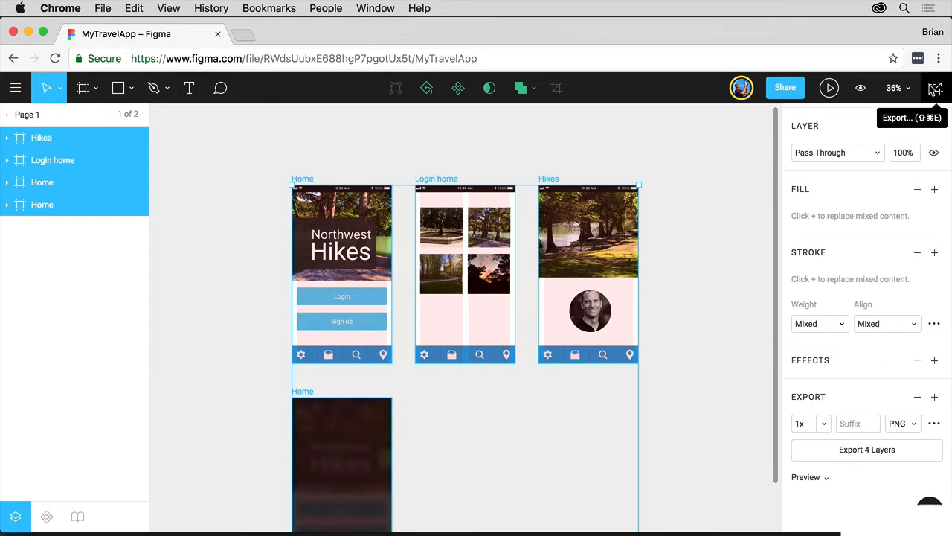
Step: Show the Export dialog listing the four frames as 1x PNG at 375x667px
{"action": "left_click", "coordinate": [934, 88]}
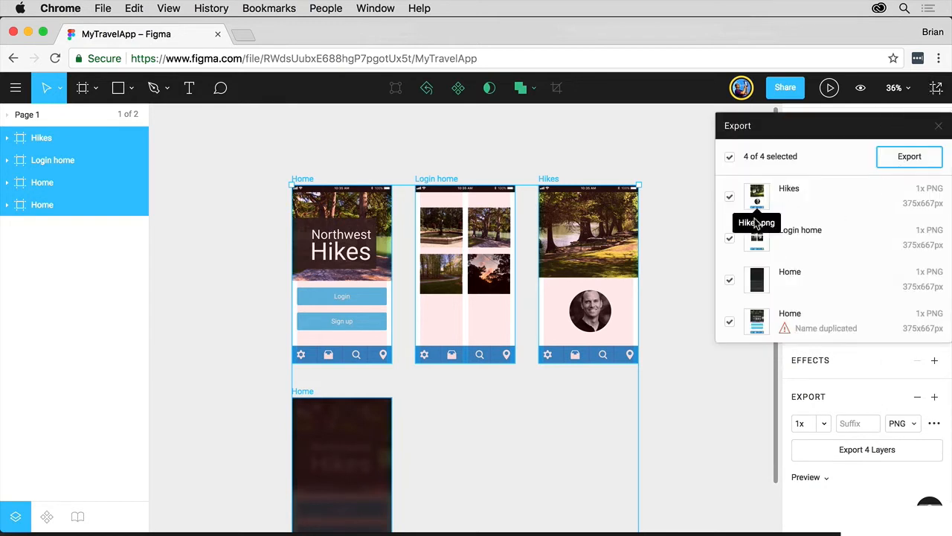
{"action": "mouse_move", "coordinate": [756, 321]}
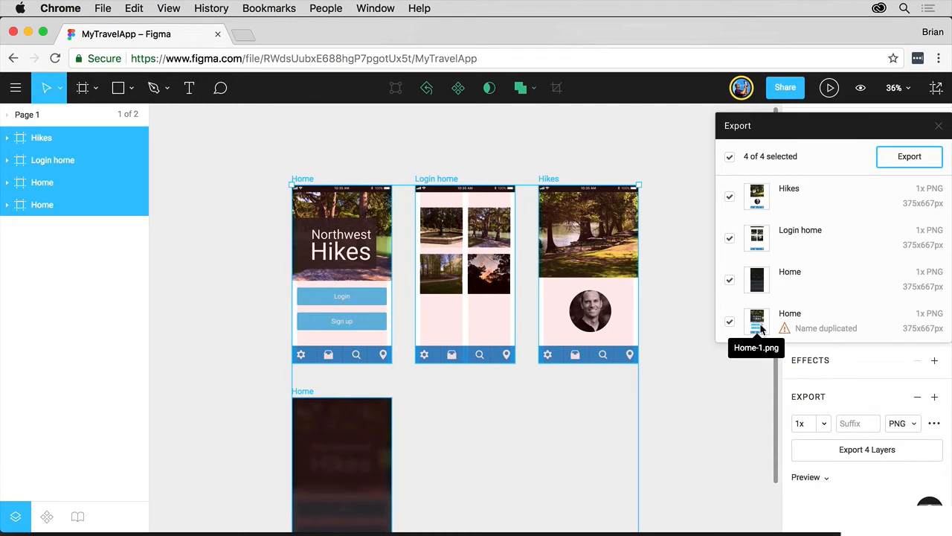
{"action": "mouse_move", "coordinate": [732, 259]}
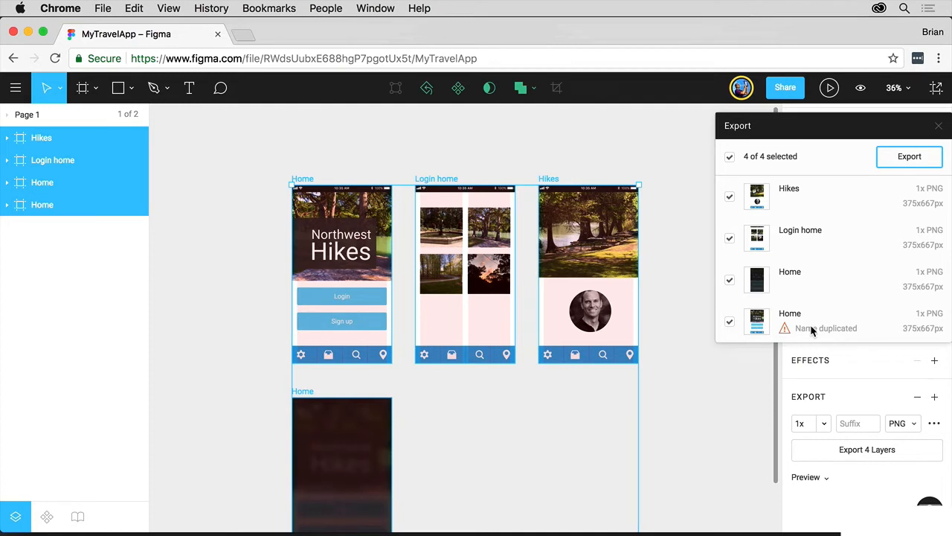
{"action": "mouse_move", "coordinate": [807, 280]}
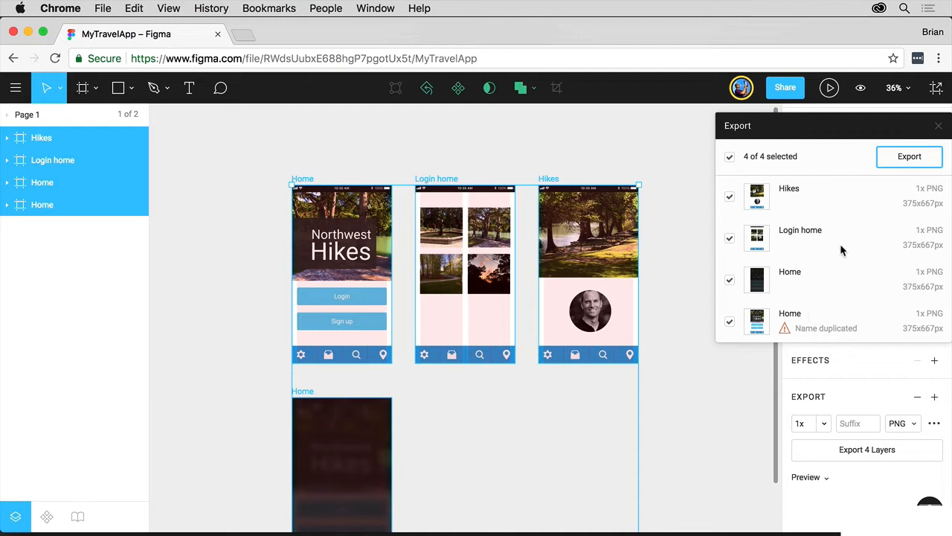
{"action": "mouse_move", "coordinate": [884, 464]}
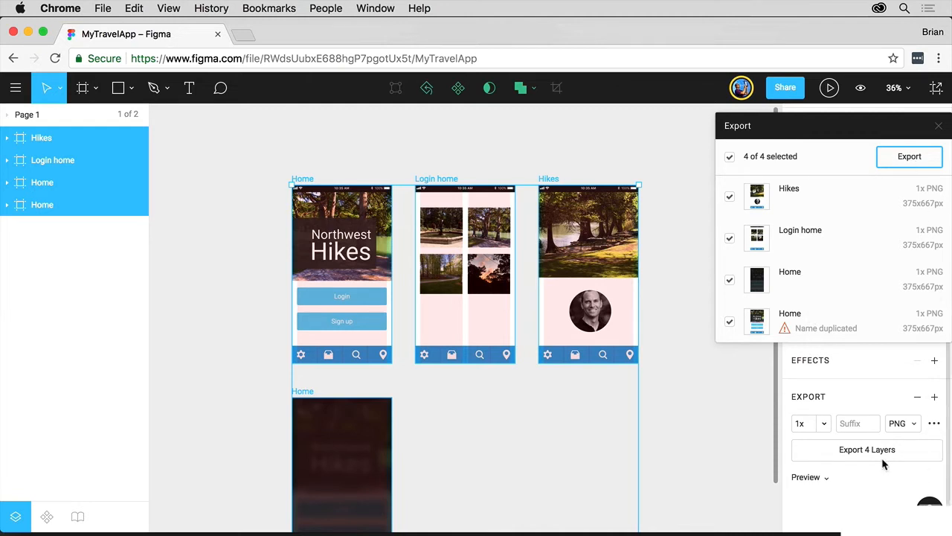
{"action": "mouse_move", "coordinate": [836, 143]}
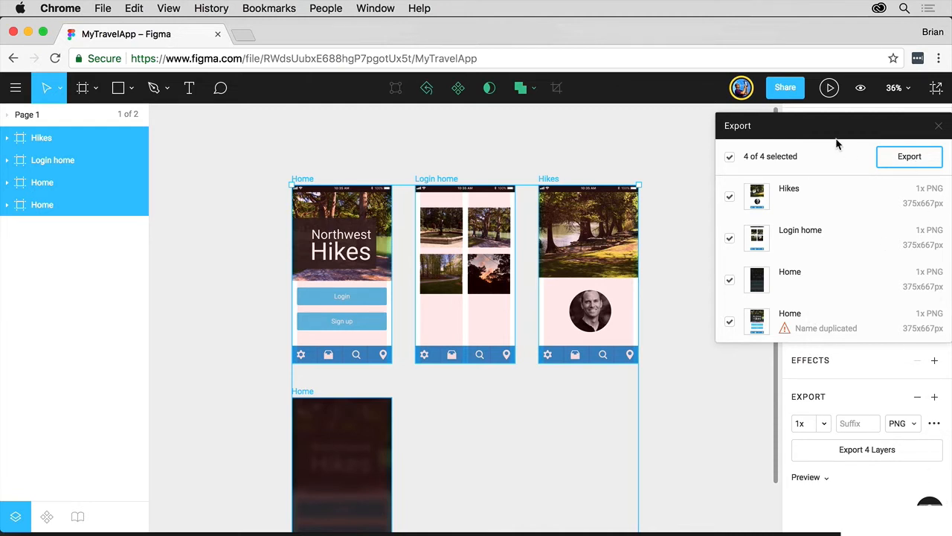
{"action": "mouse_move", "coordinate": [829, 161]}
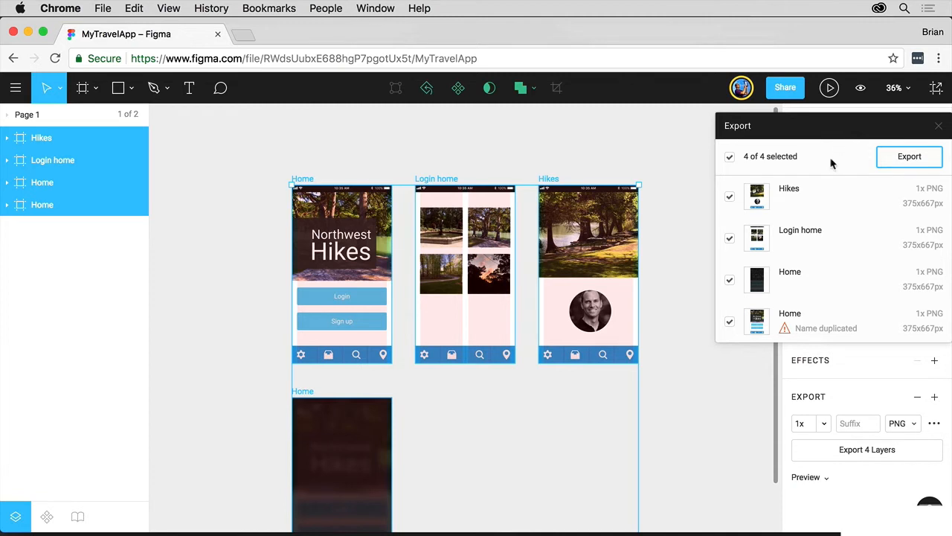
Step: Export all four frames as PNG files from the Export dialog
{"action": "left_click", "coordinate": [202, 217]}
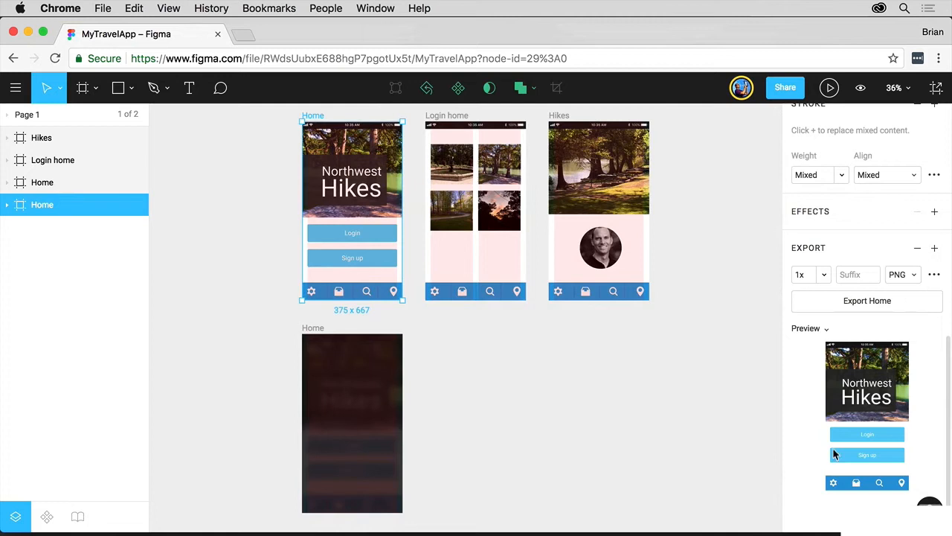
{"action": "mouse_move", "coordinate": [568, 371]}
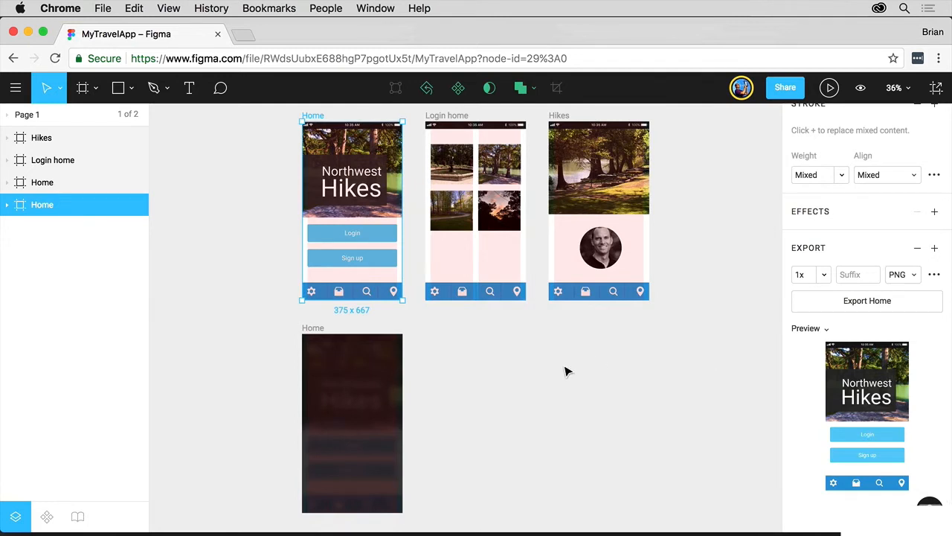
Step: Give the Login button group (Group 2) a 1x SVG export setting and show its SVG options
{"action": "left_click", "coordinate": [351, 232]}
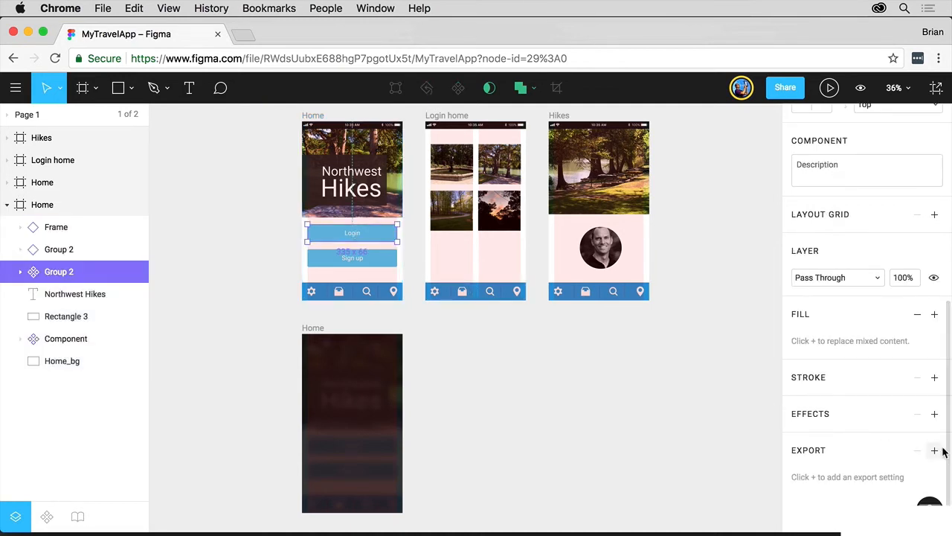
{"action": "left_click", "coordinate": [934, 449]}
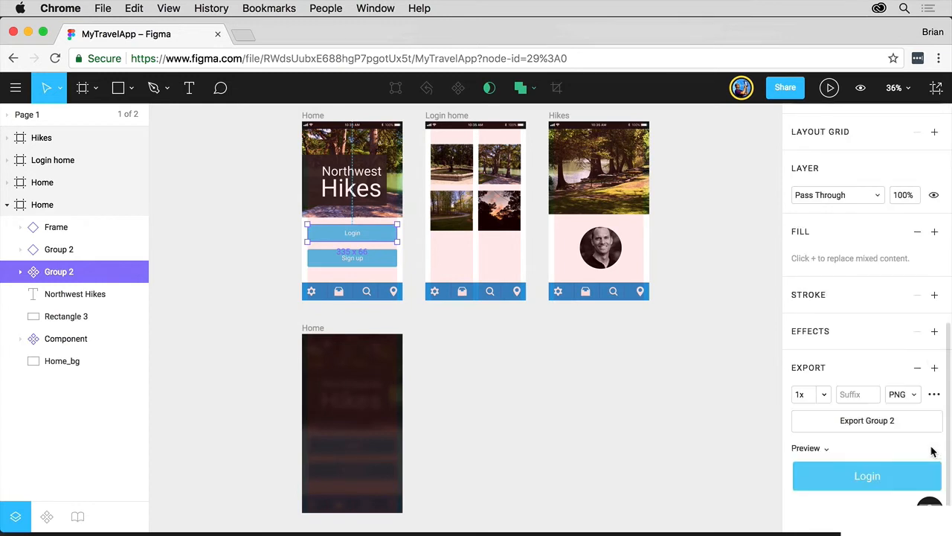
{"action": "mouse_move", "coordinate": [916, 444]}
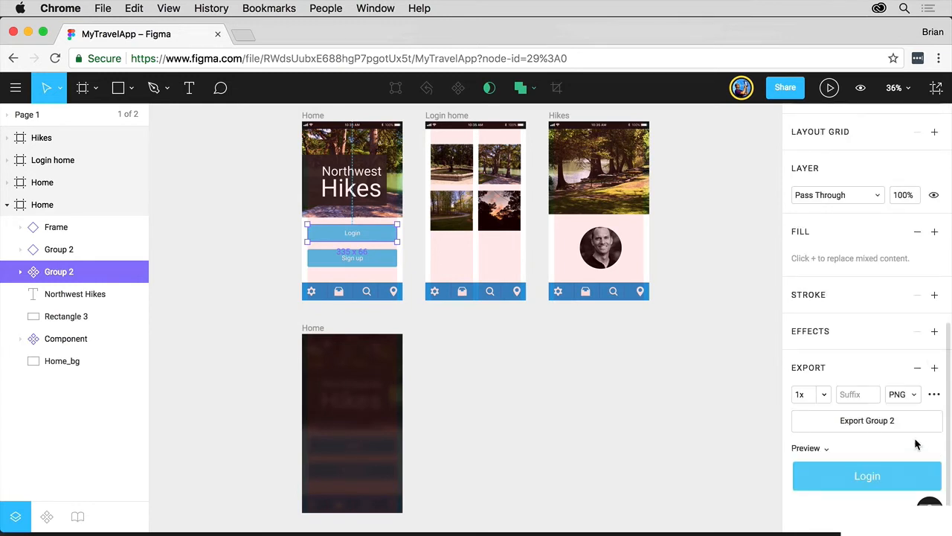
{"action": "left_click", "coordinate": [901, 394]}
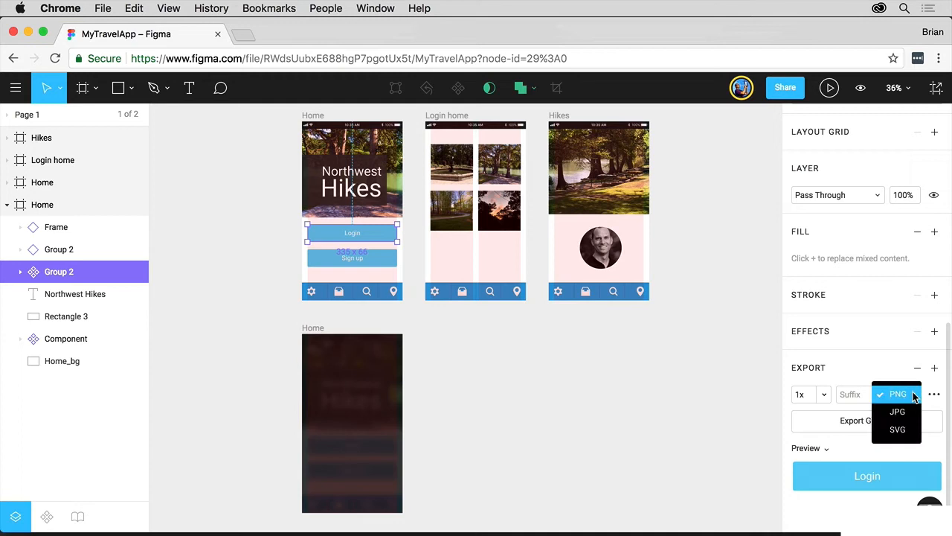
{"action": "left_click", "coordinate": [897, 428]}
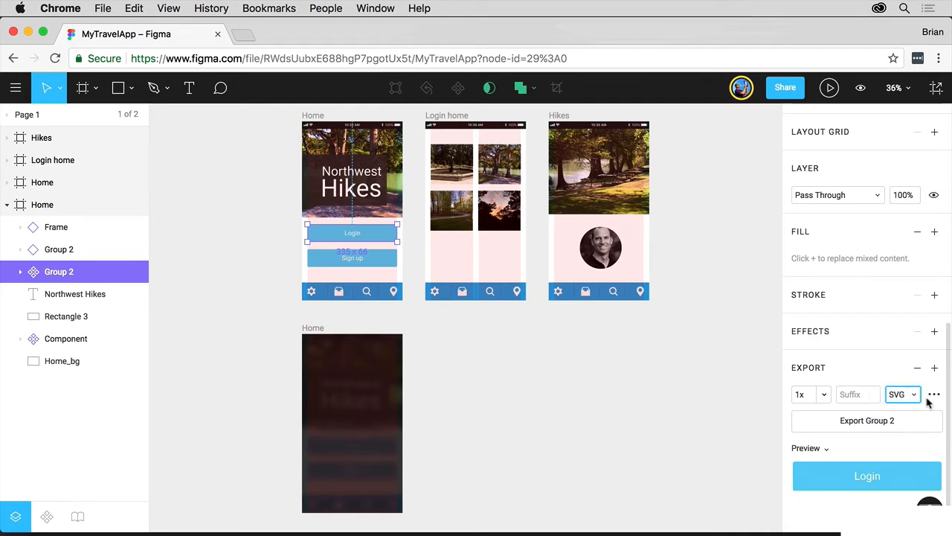
{"action": "left_click", "coordinate": [934, 395]}
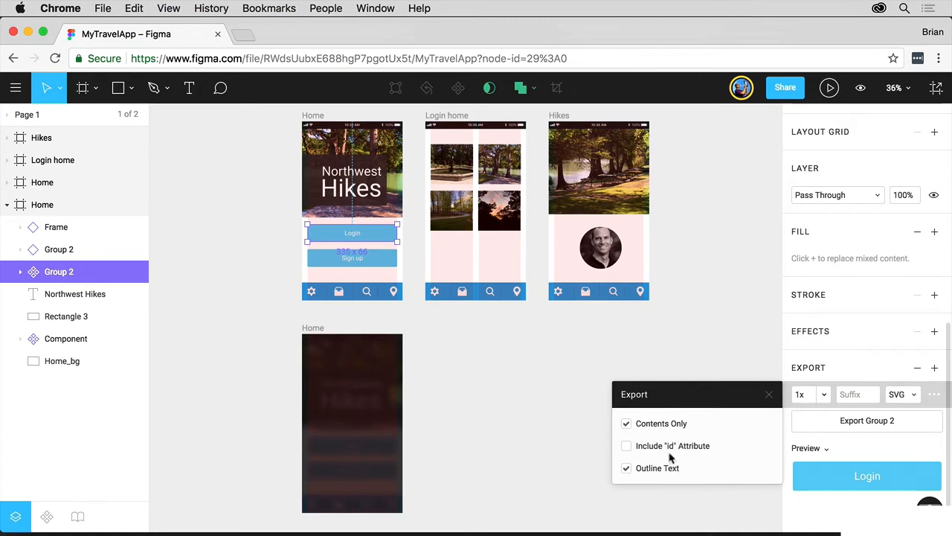
{"action": "mouse_move", "coordinate": [732, 452]}
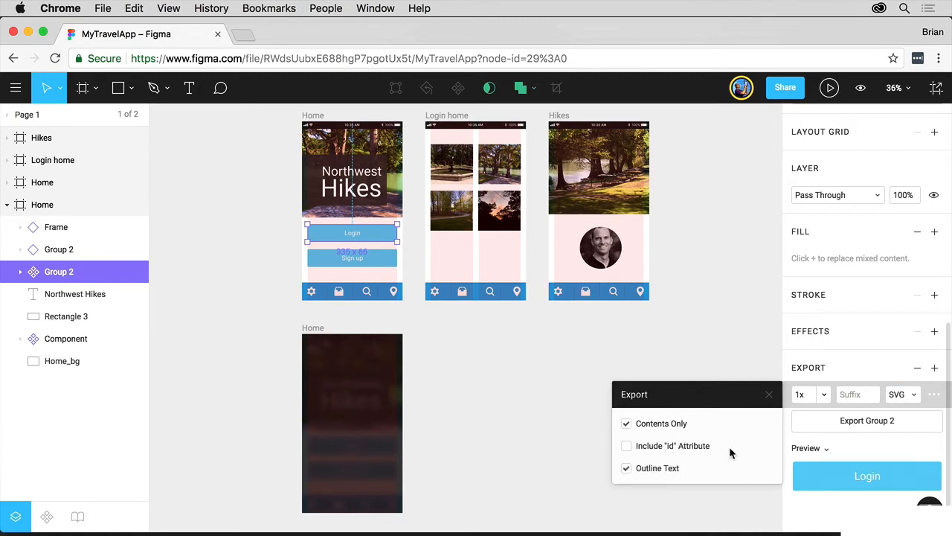
{"action": "mouse_move", "coordinate": [674, 479]}
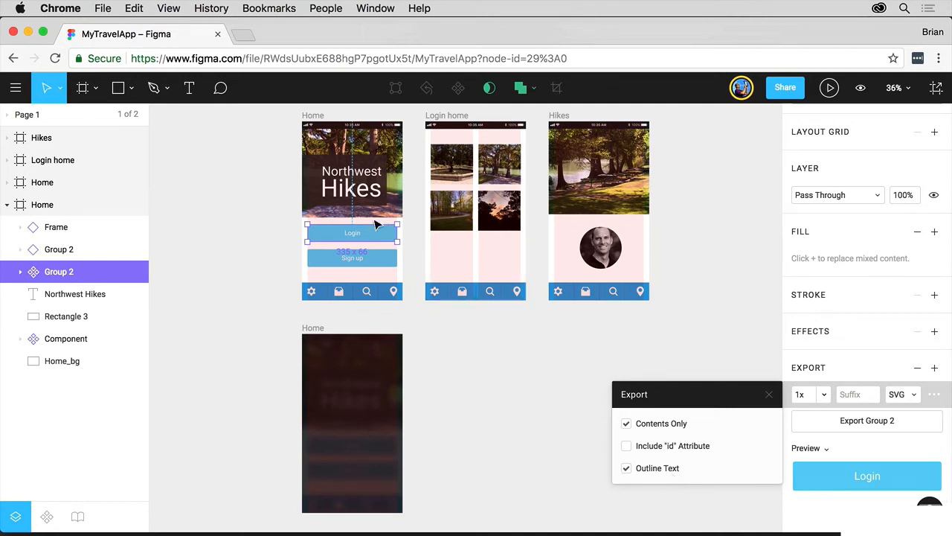
{"action": "mouse_move", "coordinate": [414, 381]}
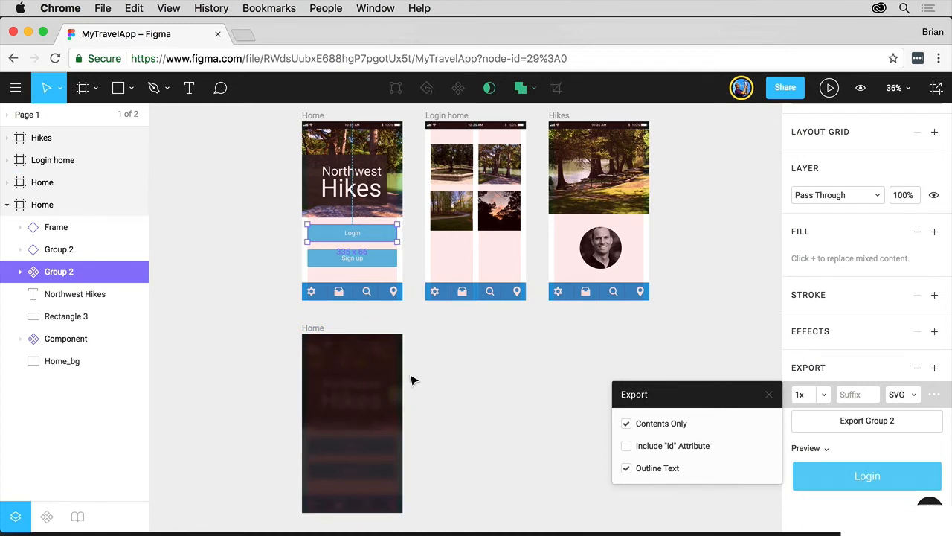
{"action": "mouse_move", "coordinate": [675, 423]}
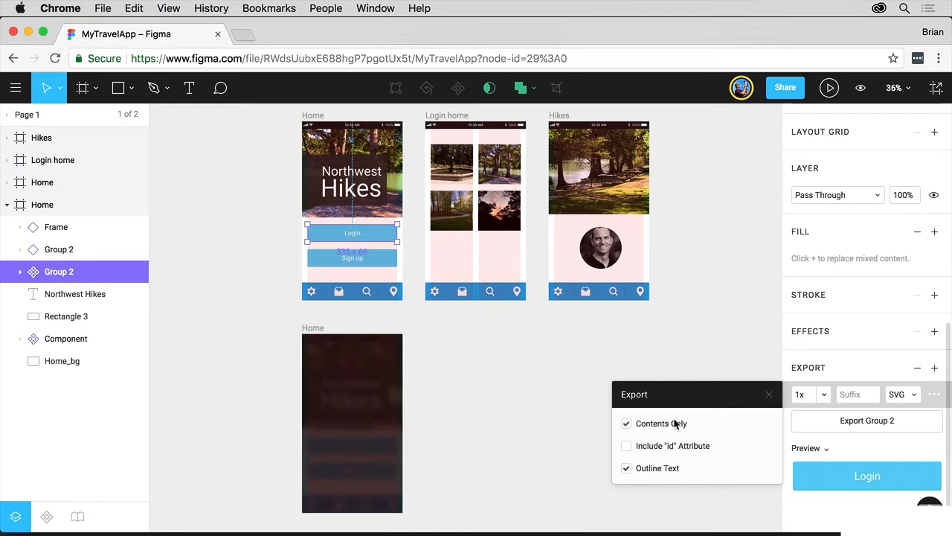
{"action": "mouse_move", "coordinate": [673, 423]}
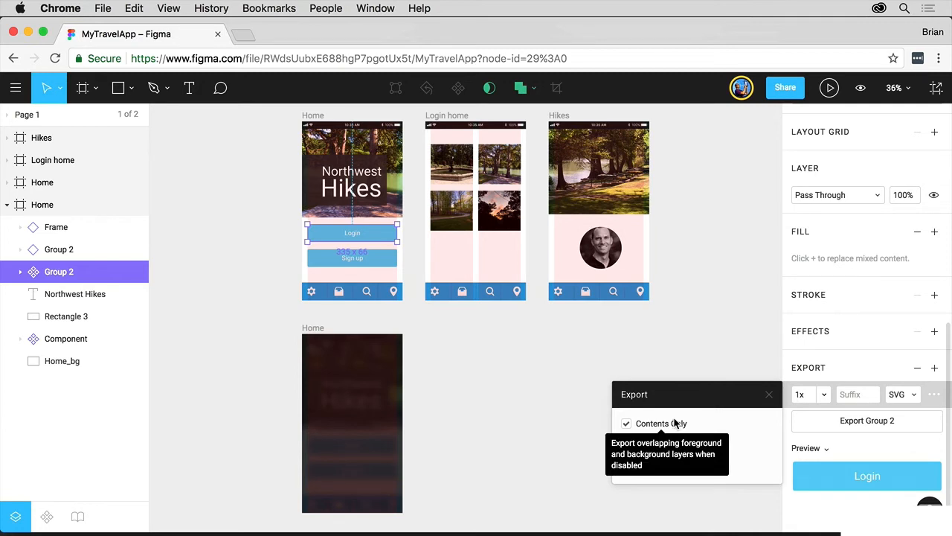
{"action": "mouse_move", "coordinate": [592, 402]}
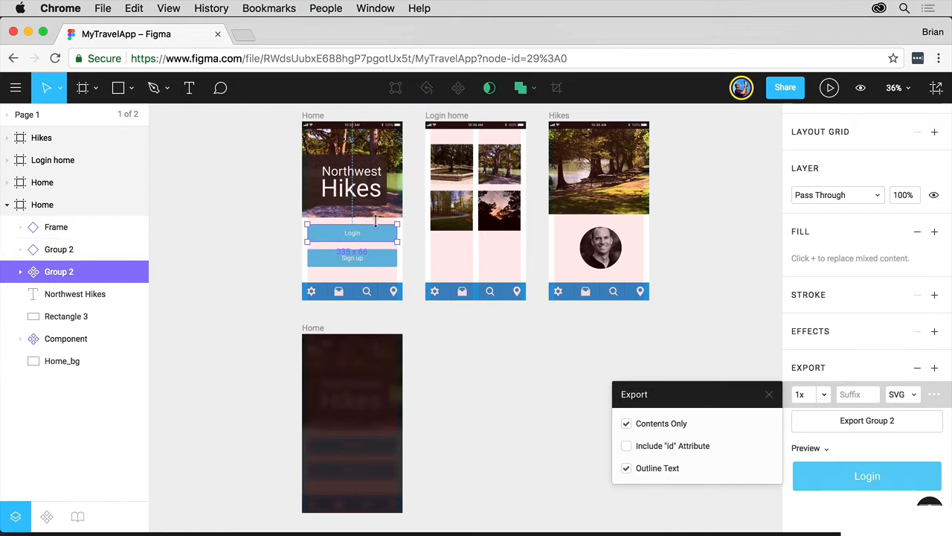
{"action": "mouse_move", "coordinate": [636, 367]}
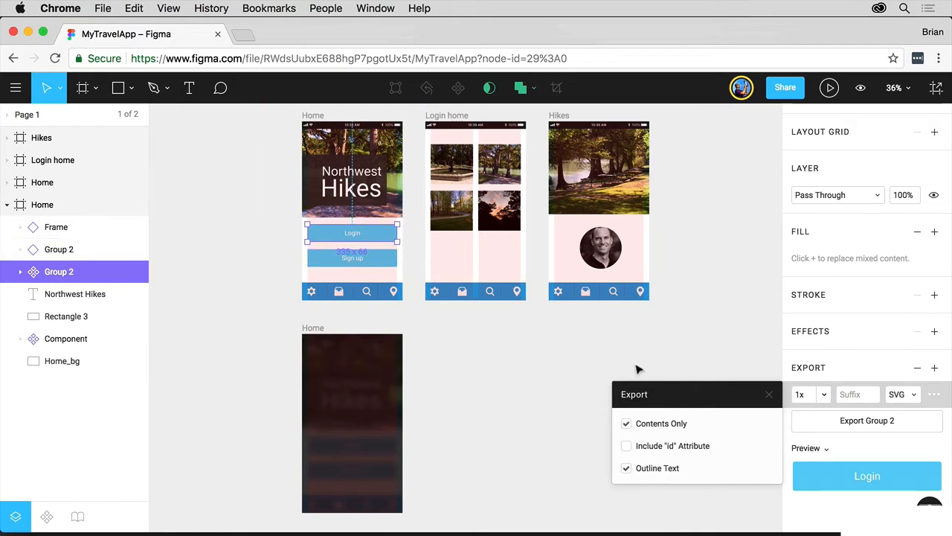
Step: Dismiss the SVG options popover, keeping Contents Only and Outline Text enabled
{"action": "left_click", "coordinate": [767, 395]}
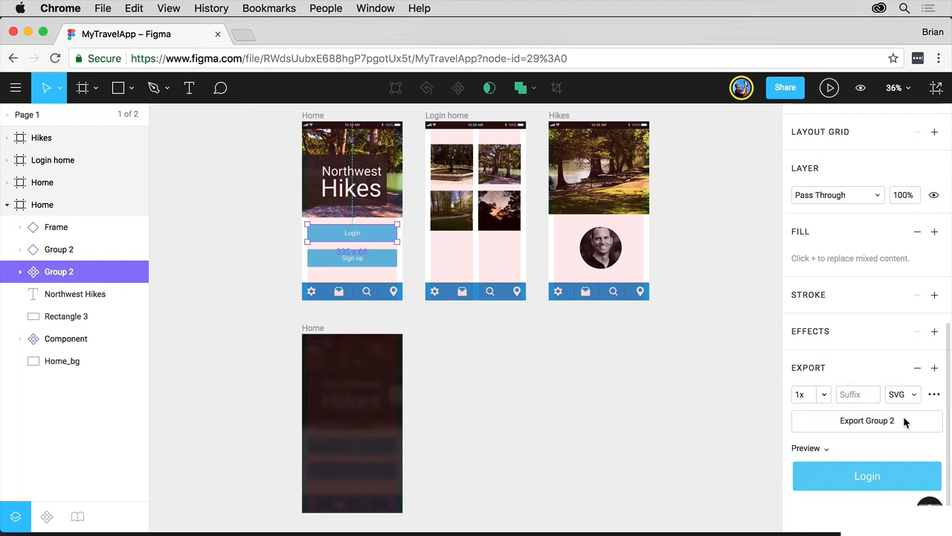
Step: Download the Login button group as Group 2.svg
{"action": "left_click", "coordinate": [866, 421]}
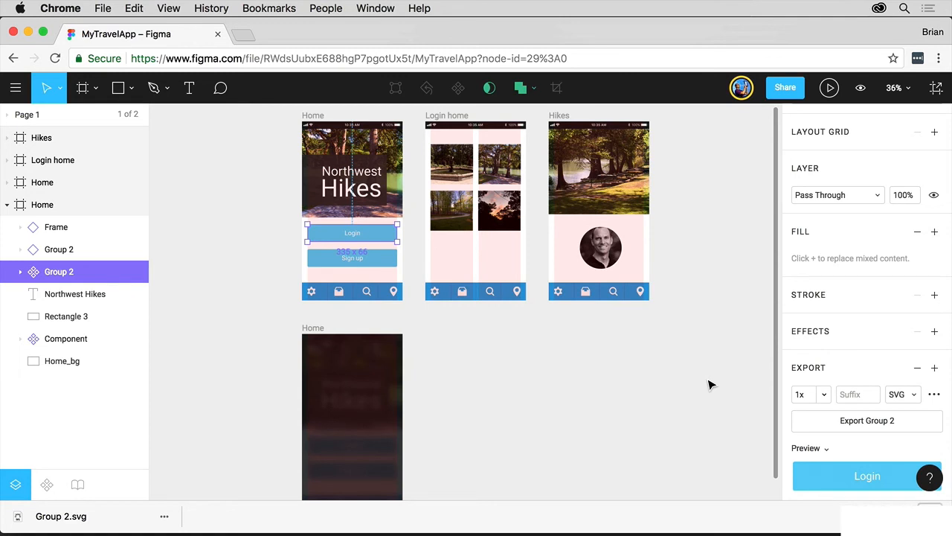
{"action": "mouse_move", "coordinate": [354, 235]}
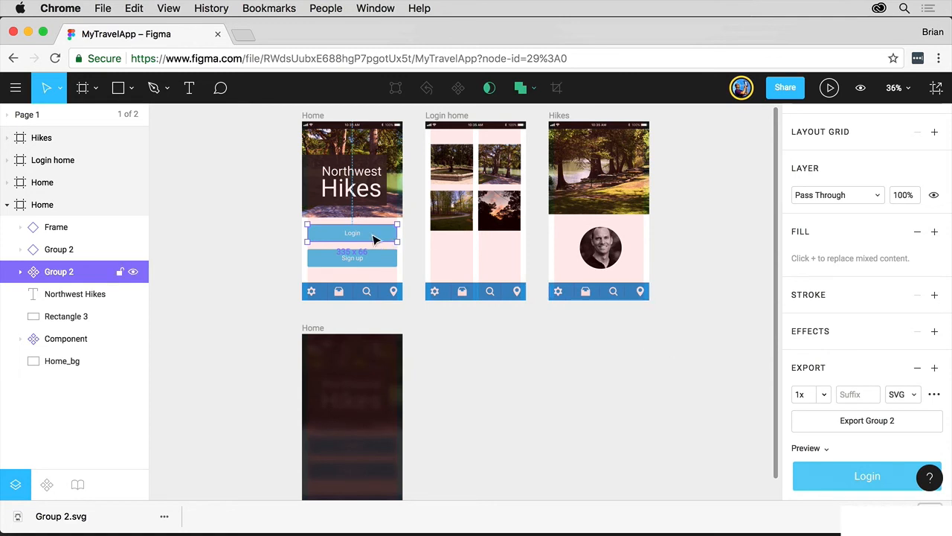
Step: Copy the Login button group as SVG code from its context menu
{"action": "right_click", "coordinate": [375, 240]}
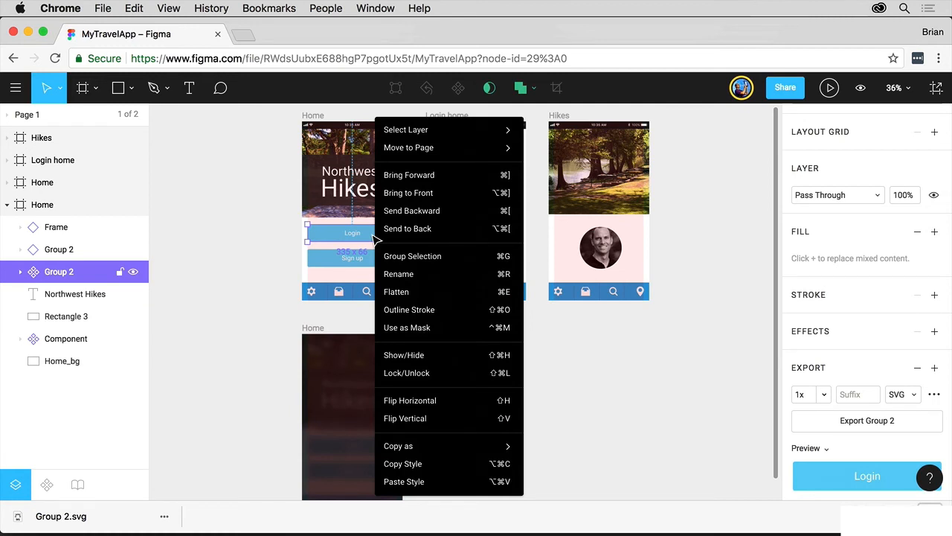
{"action": "mouse_move", "coordinate": [428, 447]}
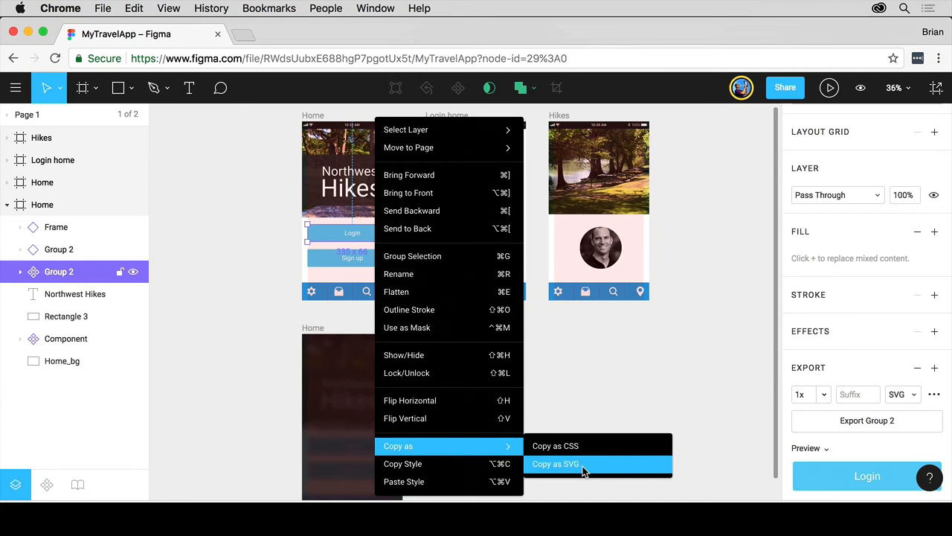
{"action": "left_click", "coordinate": [568, 464]}
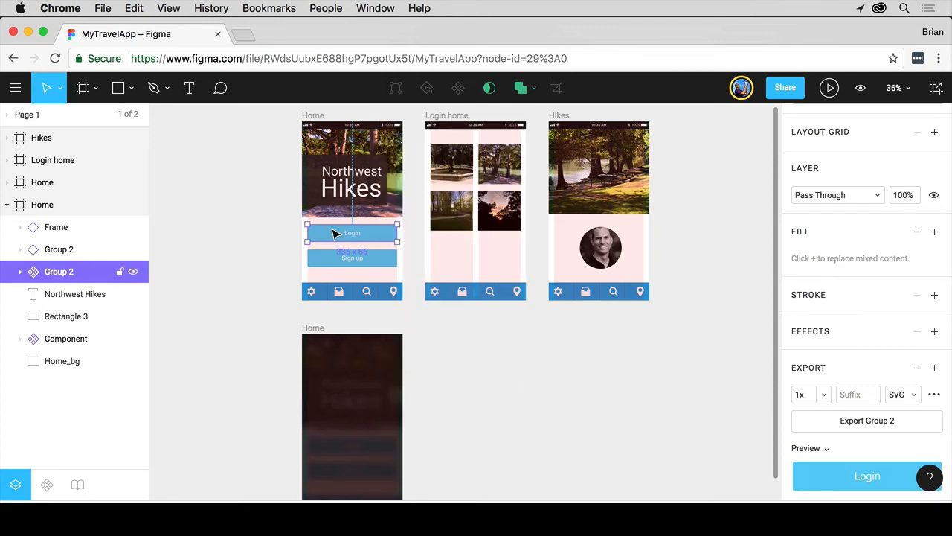
{"action": "mouse_move", "coordinate": [365, 237]}
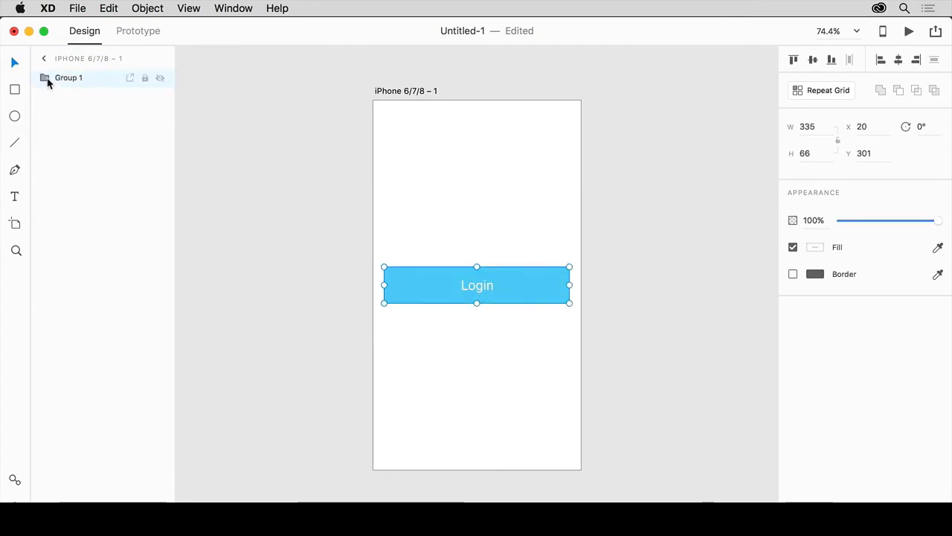
Step: Select the pasted Login button, now Group 1 on the iPhone artboard in Adobe XD
{"action": "left_click", "coordinate": [80, 95]}
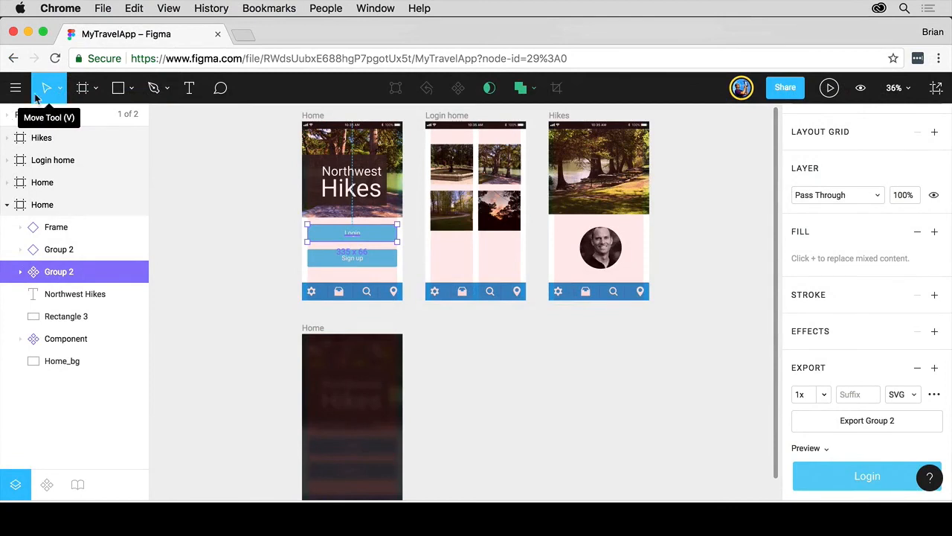
{"action": "left_click", "coordinate": [15, 88]}
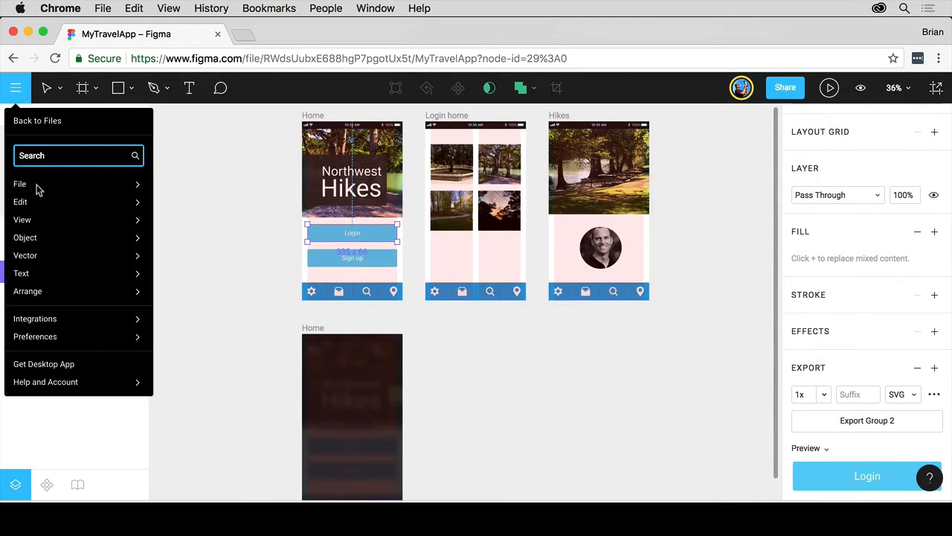
{"action": "left_click", "coordinate": [21, 184]}
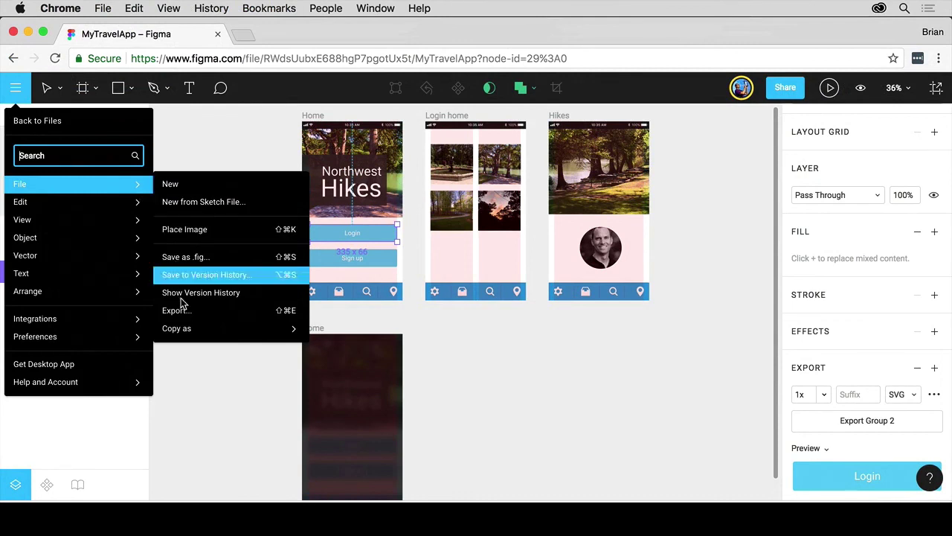
{"action": "mouse_move", "coordinate": [175, 329]}
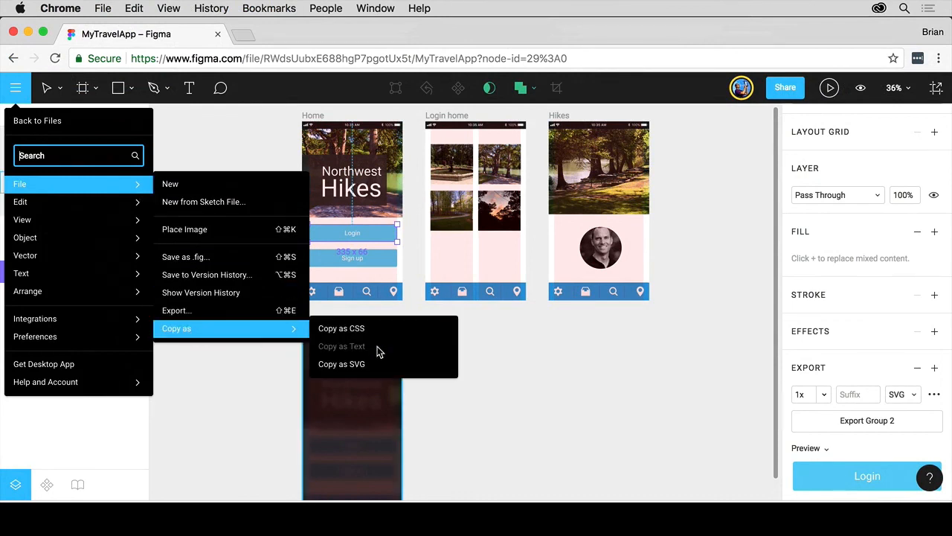
{"action": "left_click", "coordinate": [552, 389]}
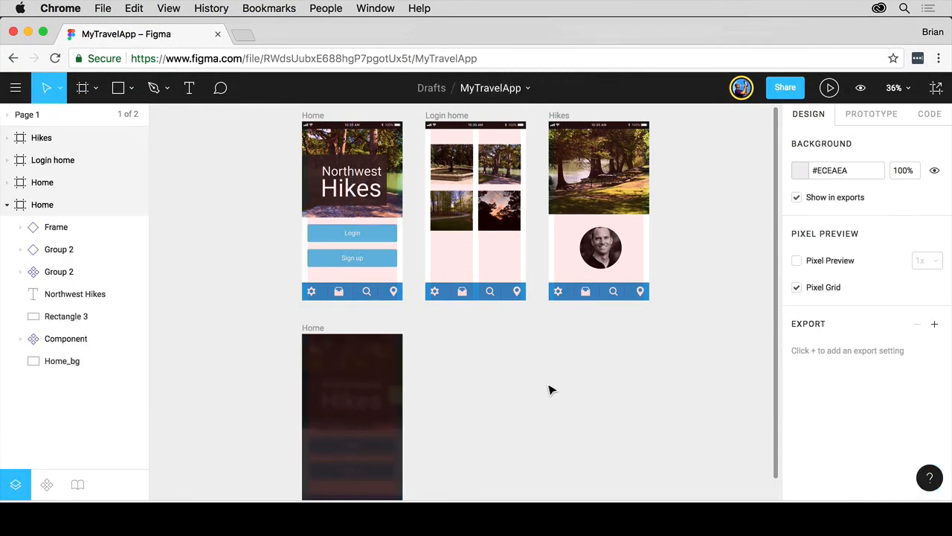